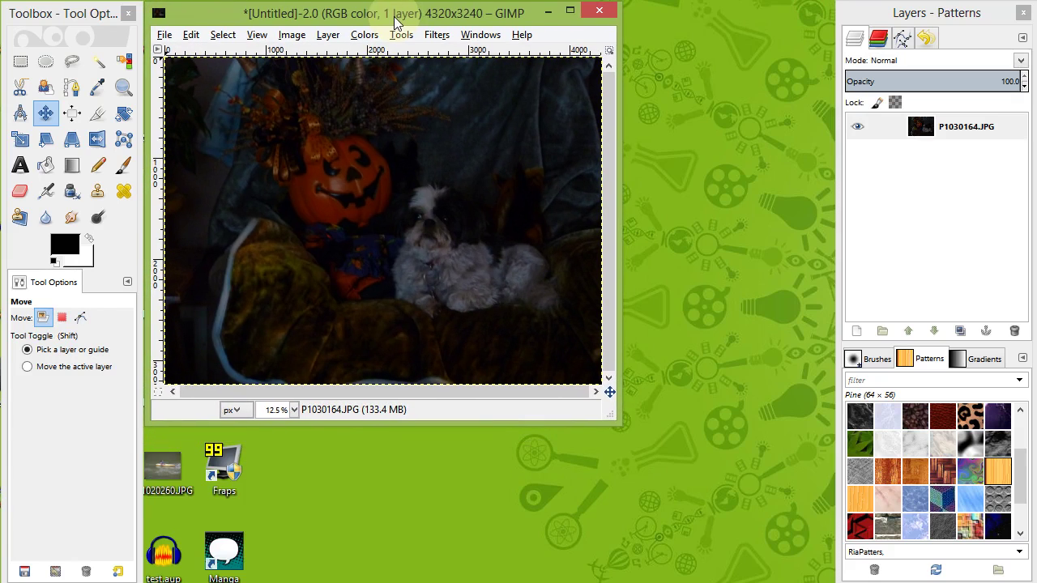
# Rename the photo's single layer to 'Original'.
pyautogui.click(583, 8)
pyautogui.write('Original')
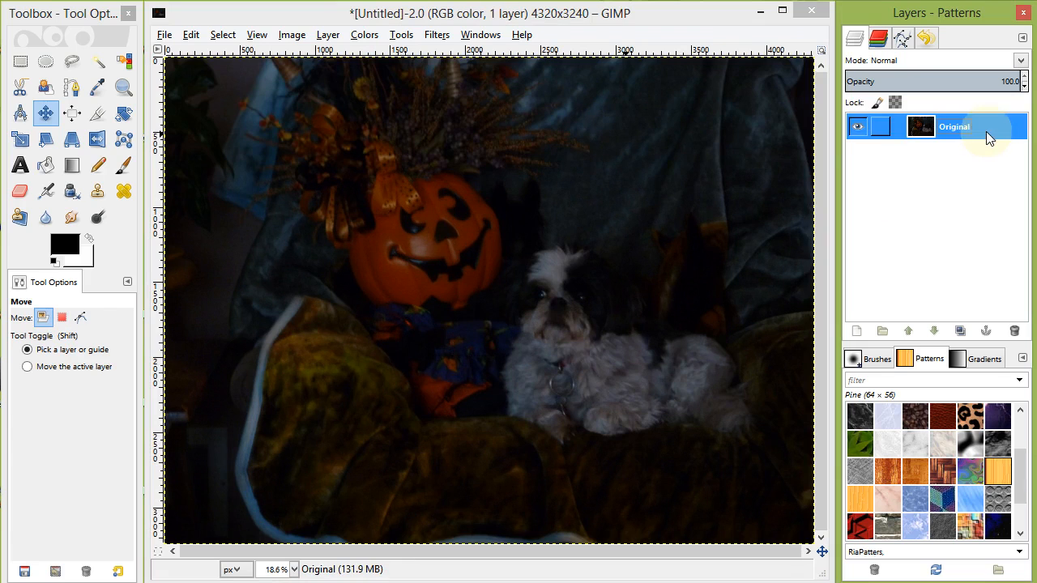
# Save the image as 001.xcf in the XCF folder via Save As.
pyautogui.click(165, 36)
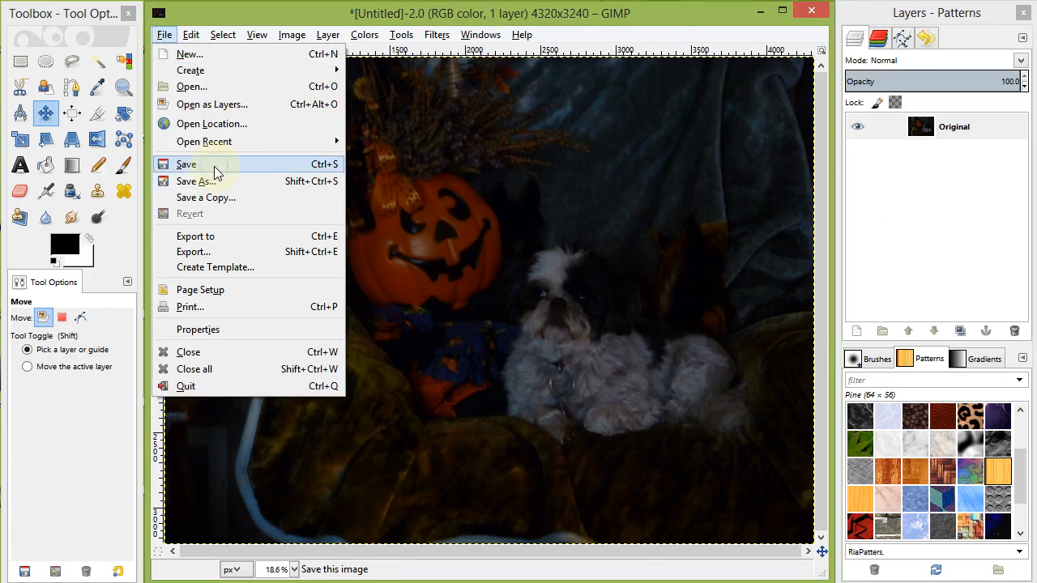
pyautogui.click(184, 164)
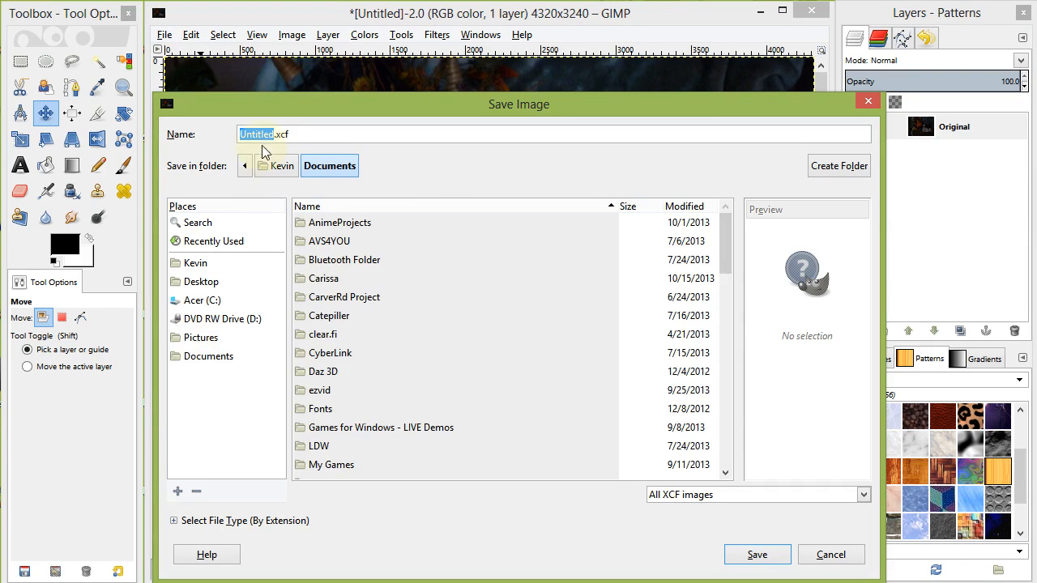
pyautogui.click(275, 165)
pyautogui.write('001')
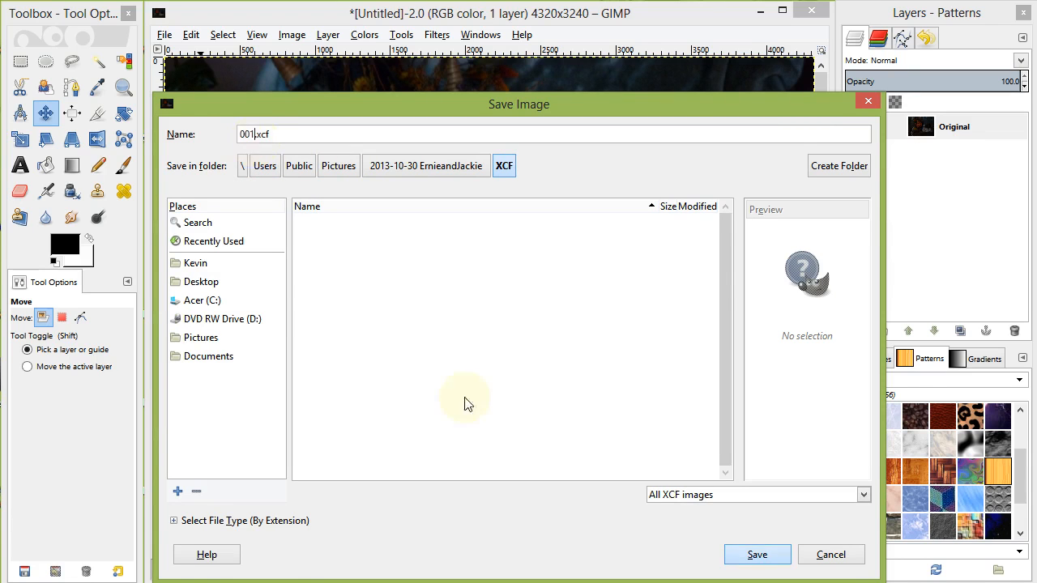
pyautogui.click(758, 554)
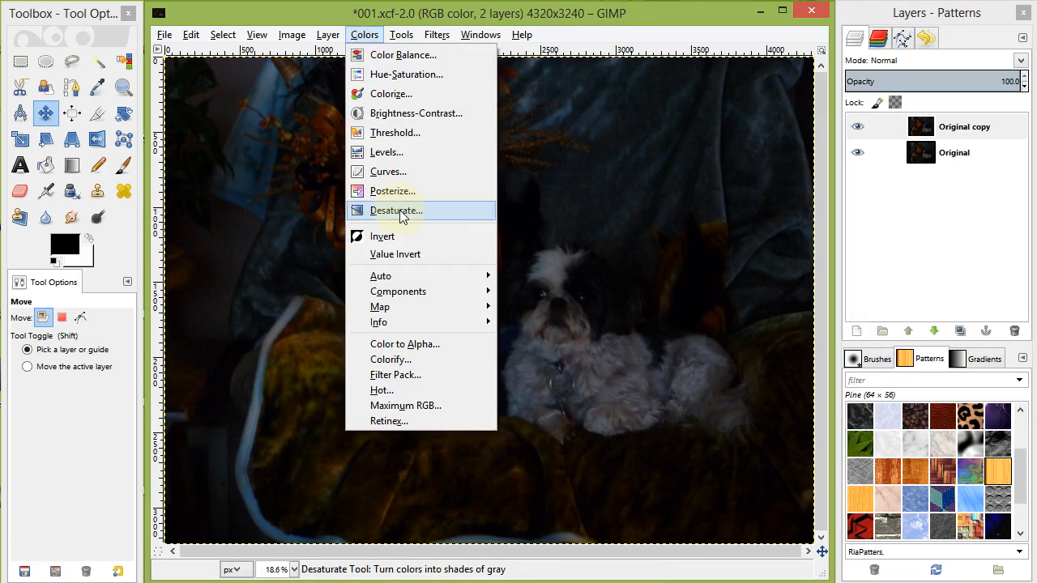
# Desaturate the copied layer to grayscale.
pyautogui.click(395, 210)
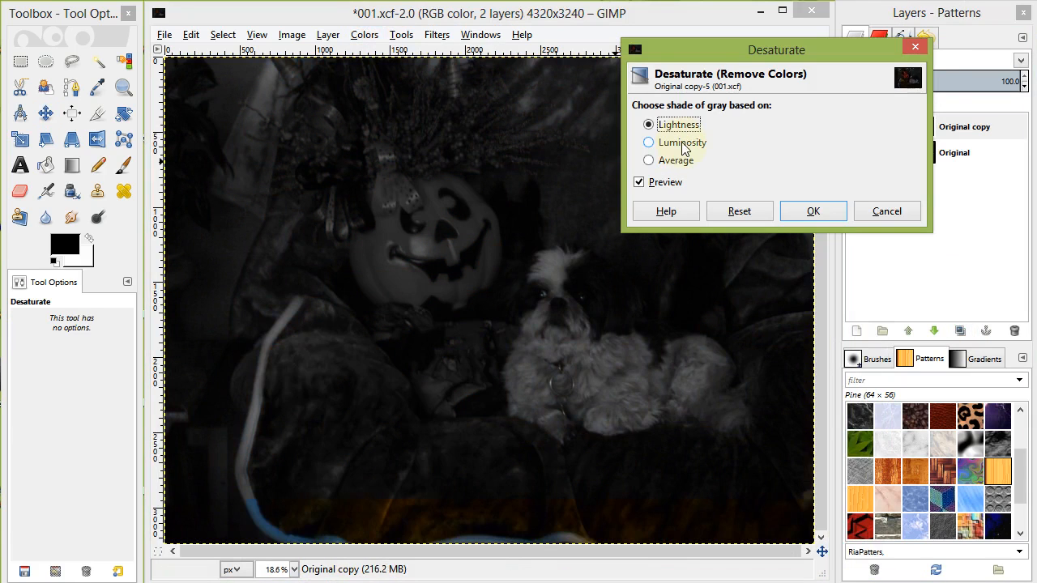
pyautogui.click(648, 160)
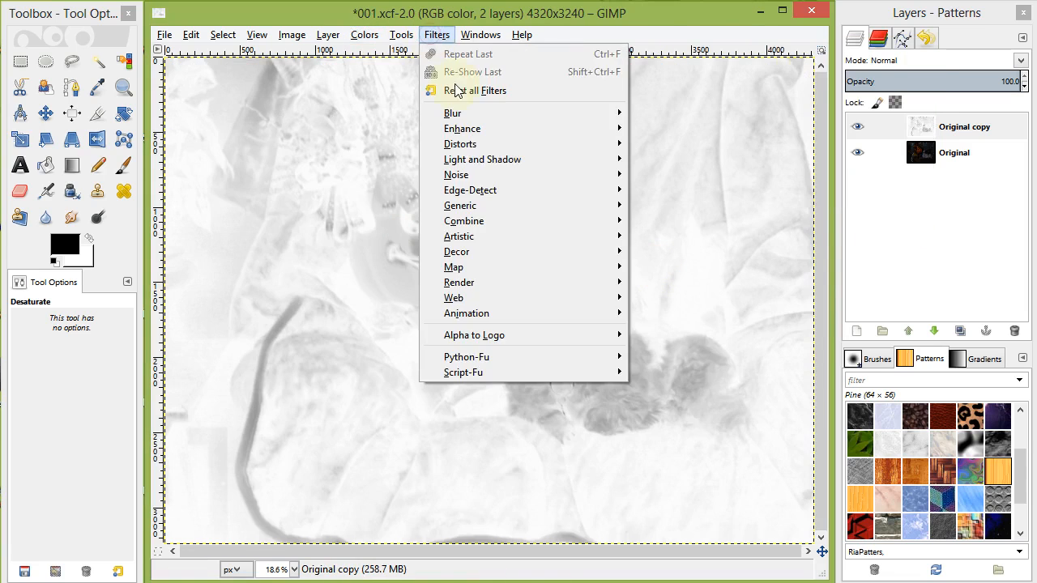
# Apply a 15-pixel Gaussian blur to the copy and make the Original layer active.
pyautogui.click(450, 113)
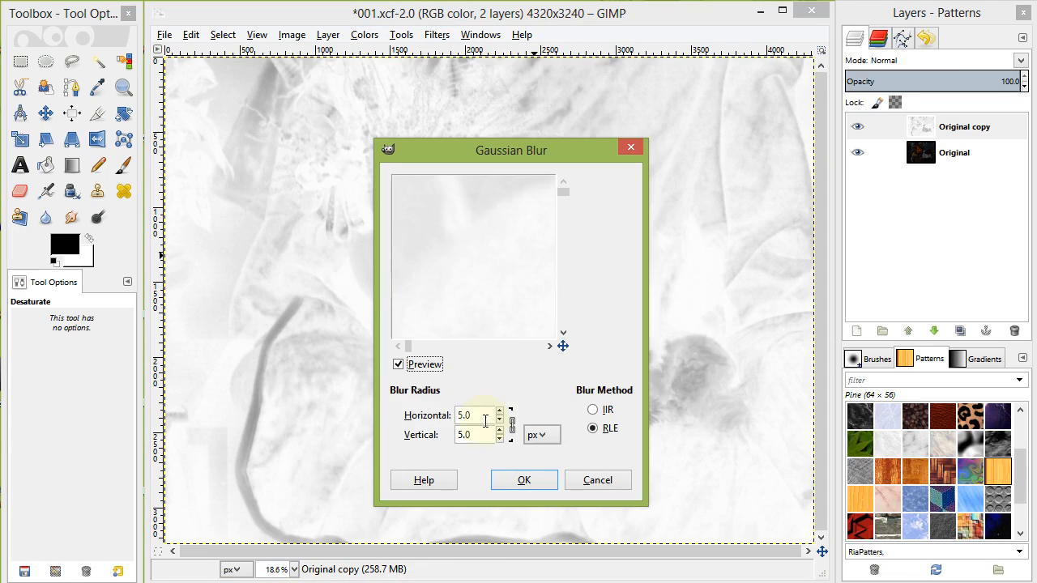
pyautogui.write('15.0')
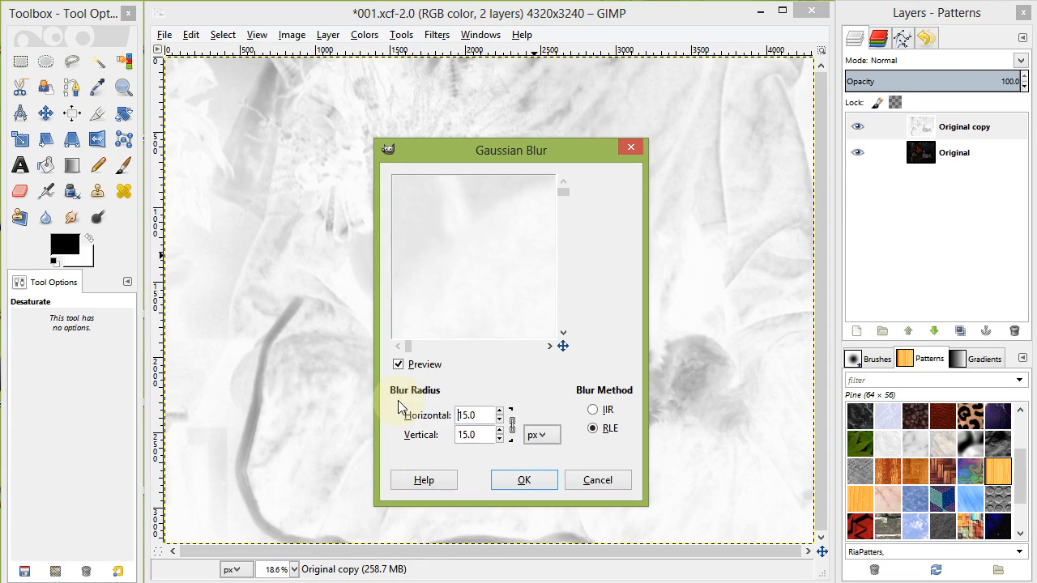
pyautogui.click(524, 479)
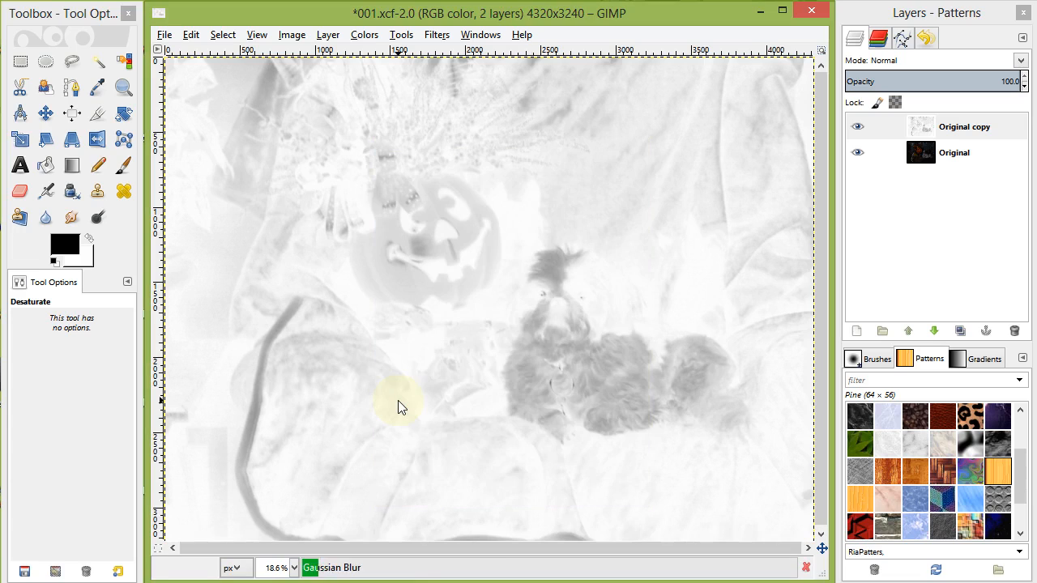
pyautogui.click(955, 152)
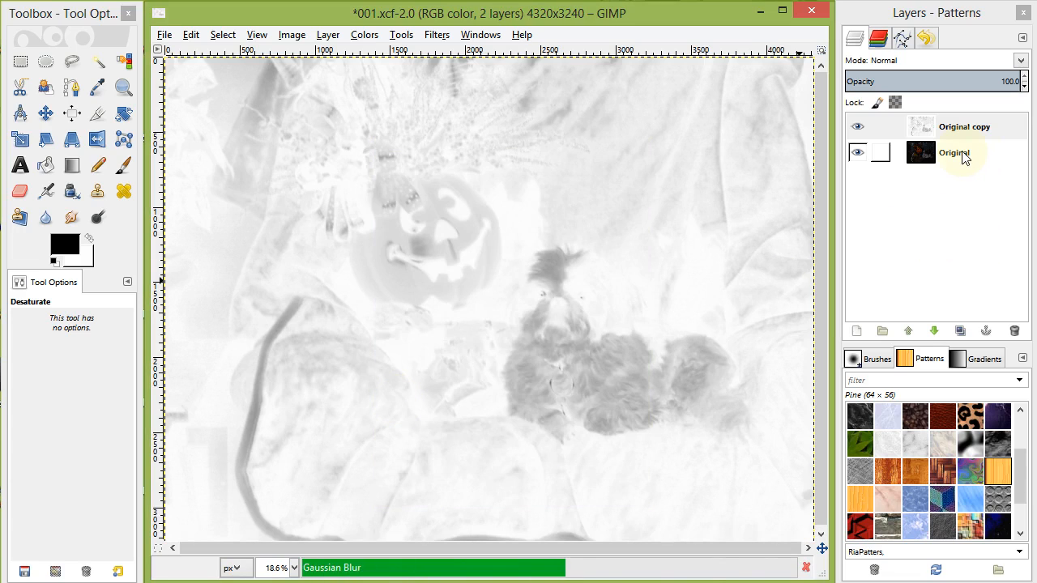
# Duplicate Original, set the inverted blurred copy to Soft light and lower its opacity.
pyautogui.click(959, 153)
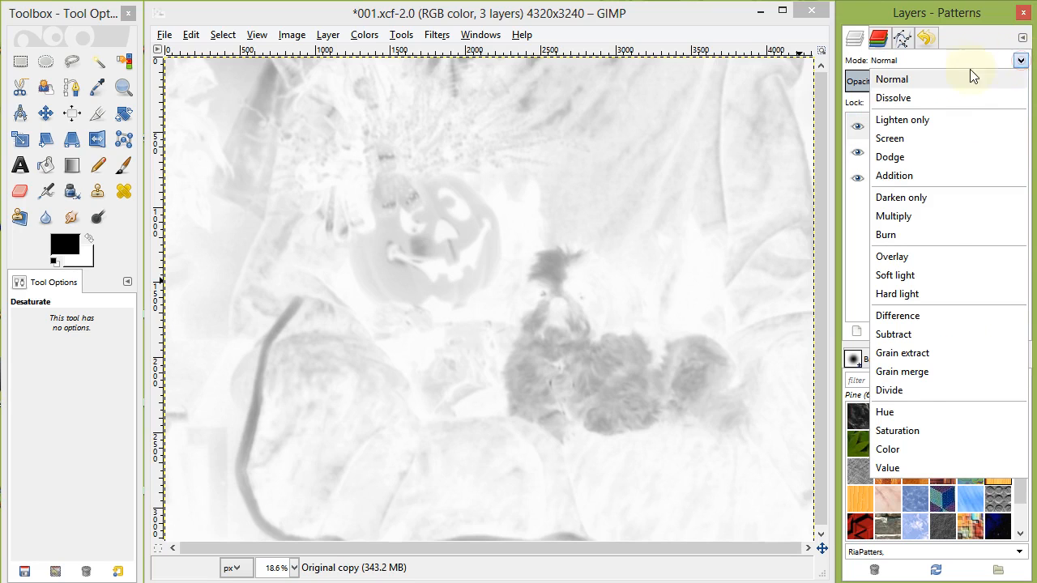
pyautogui.click(894, 275)
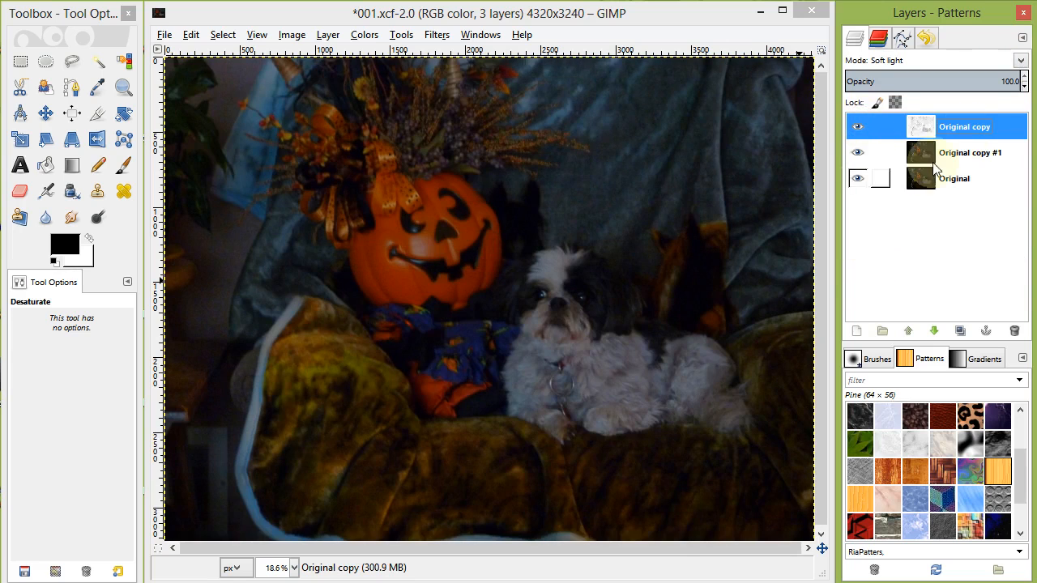
pyautogui.moveTo(1008, 81); pyautogui.dragTo(969, 81)
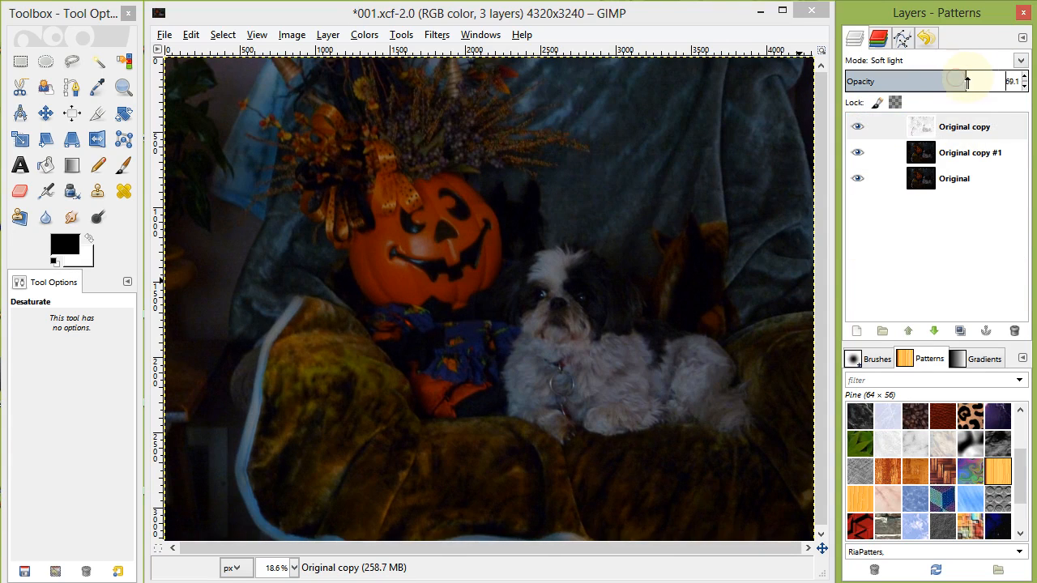
pyautogui.moveTo(965, 81); pyautogui.dragTo(975, 81)
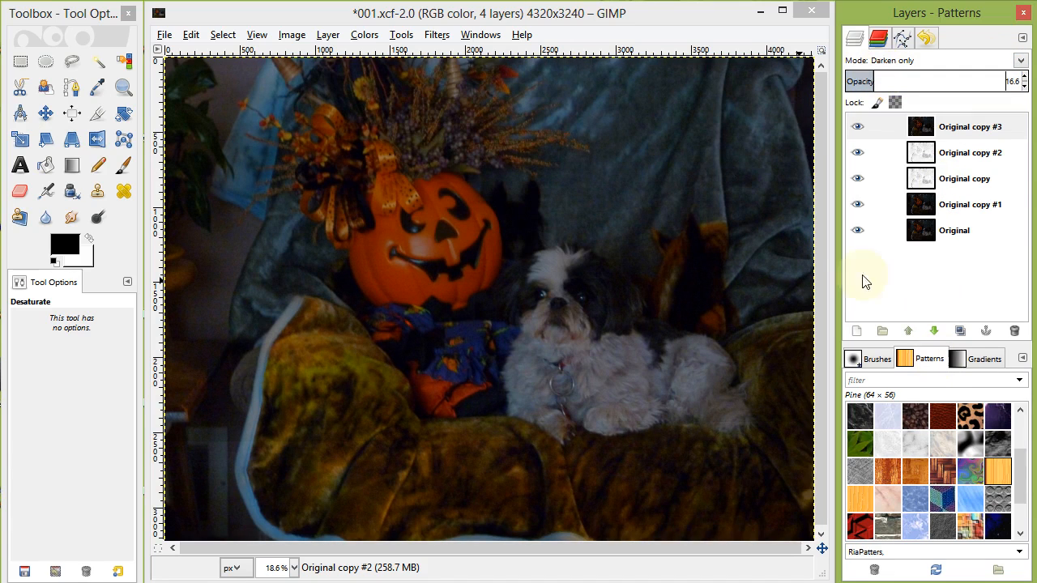
# Merge the visible layers and name the result 'Step #1'.
pyautogui.rightClick(968, 127)
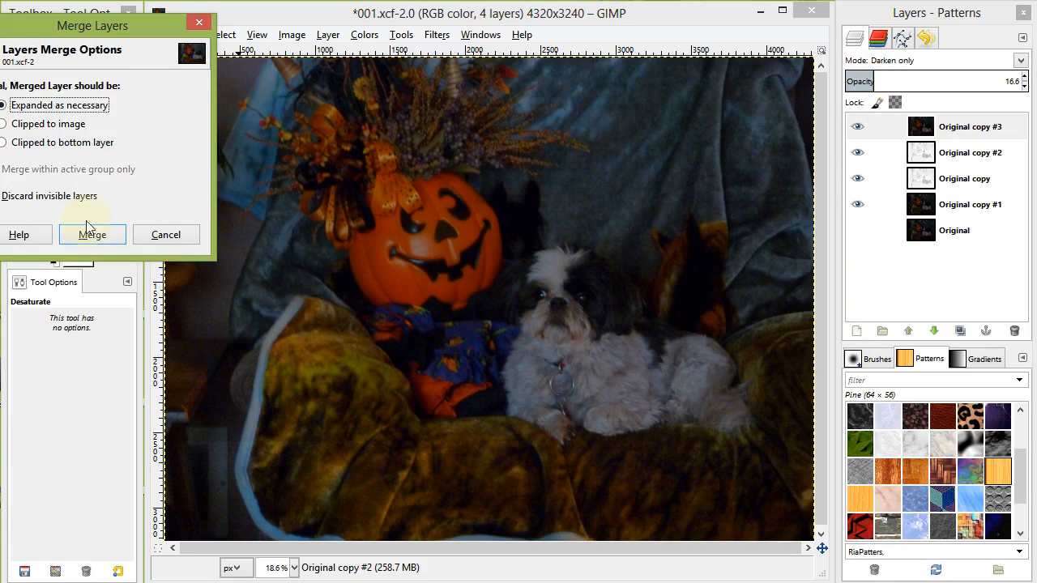
pyautogui.click(92, 233)
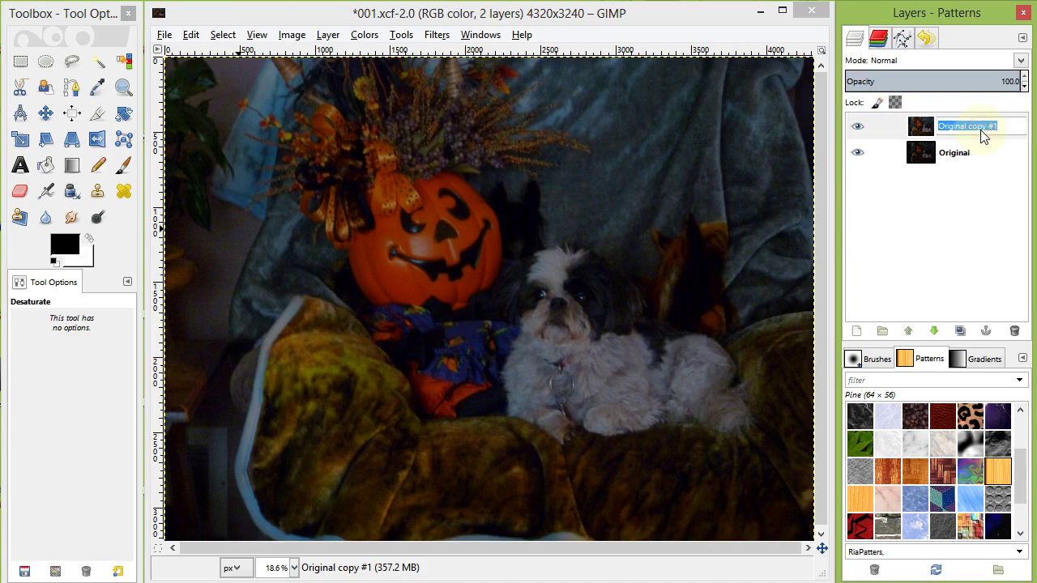
pyautogui.write('Step #1')
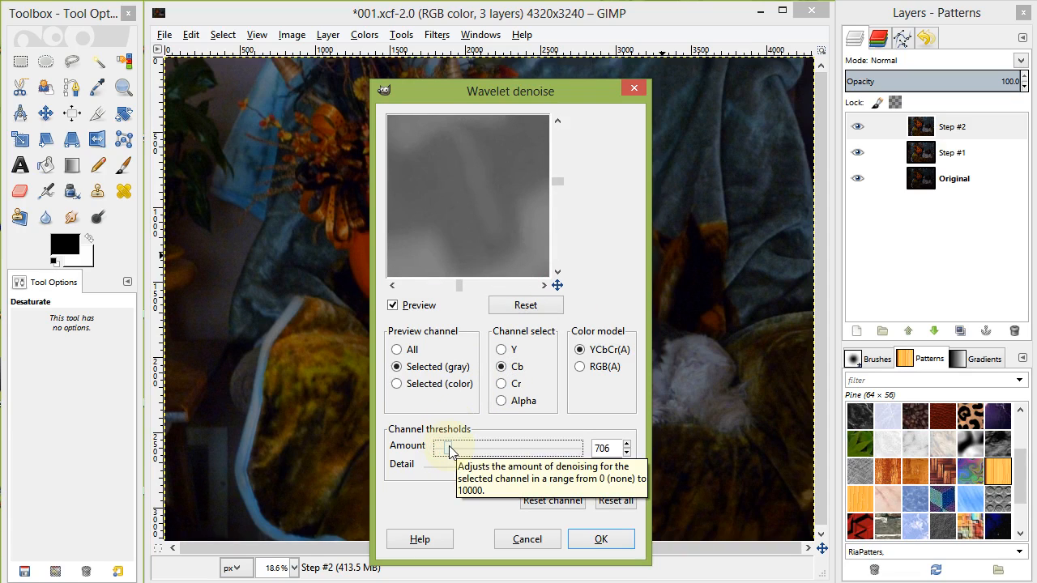
# Set the Cr channel threshold in Wavelet denoise and apply it to Step #2.
pyautogui.click(500, 382)
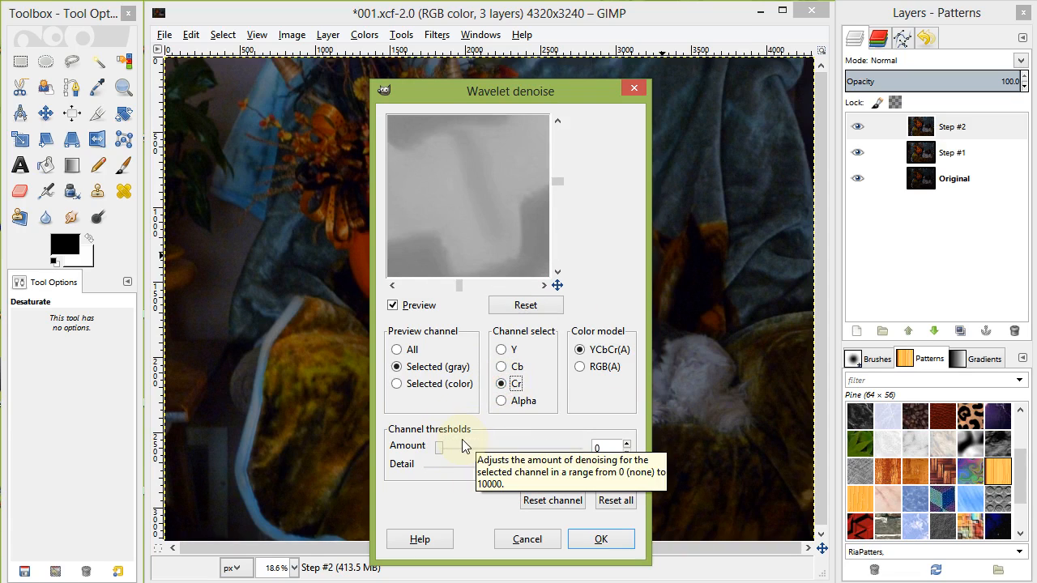
pyautogui.click(601, 538)
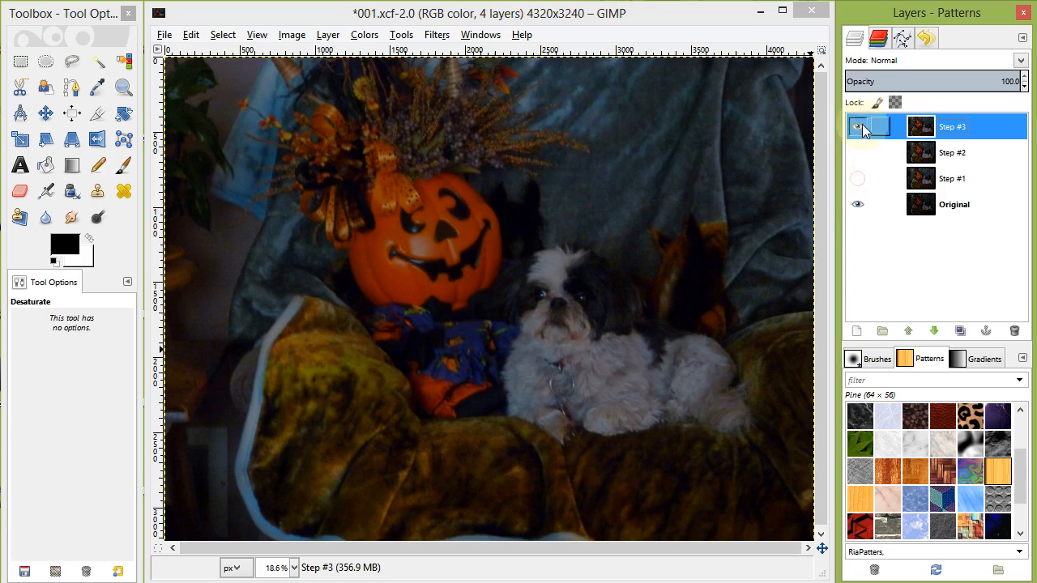
# Brighten the Step #4 layer with a Curves adjustment from the Colors menu.
pyautogui.click(362, 34)
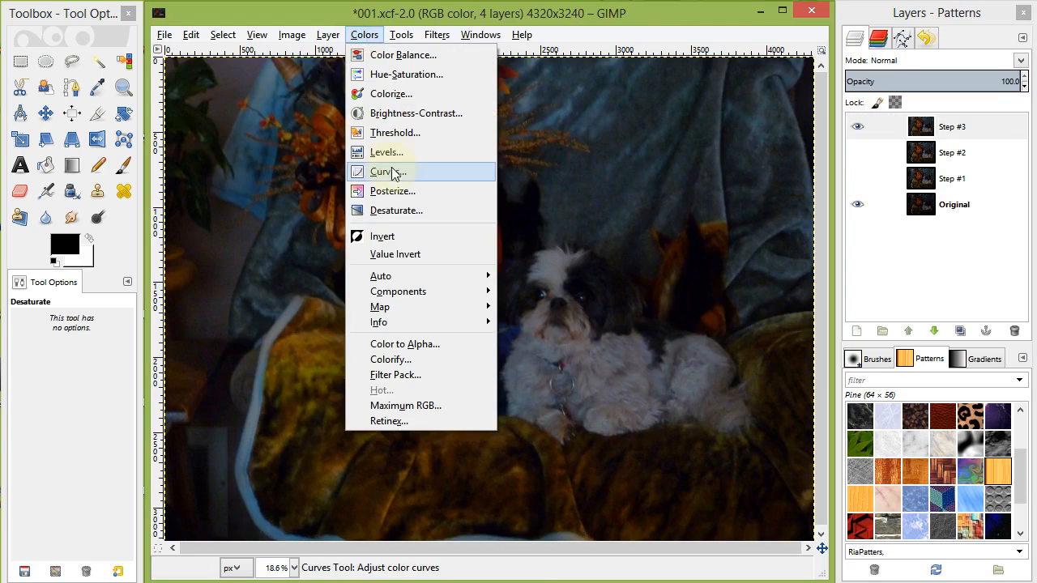
pyautogui.click(386, 152)
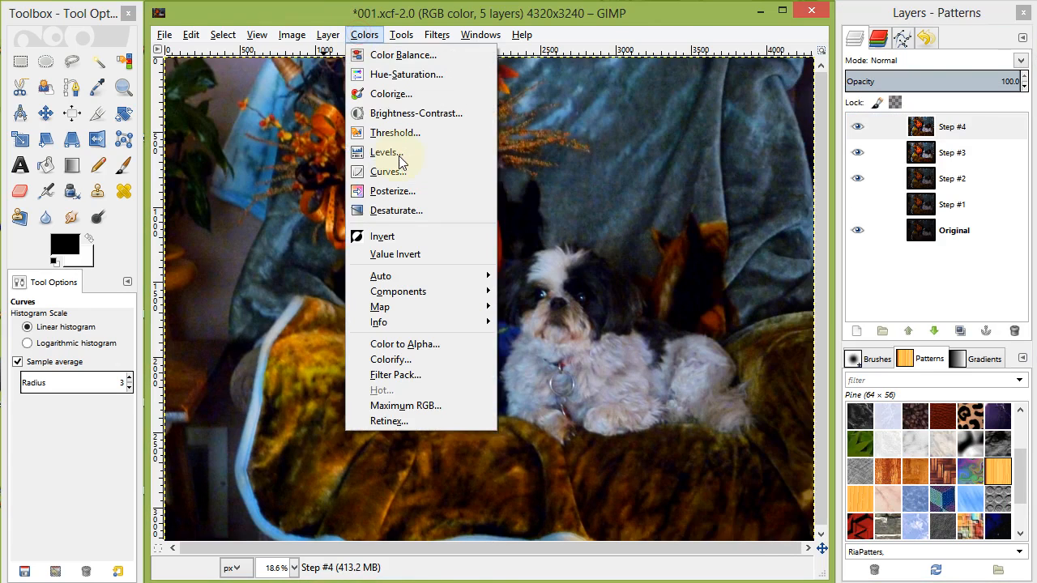
pyautogui.click(438, 34)
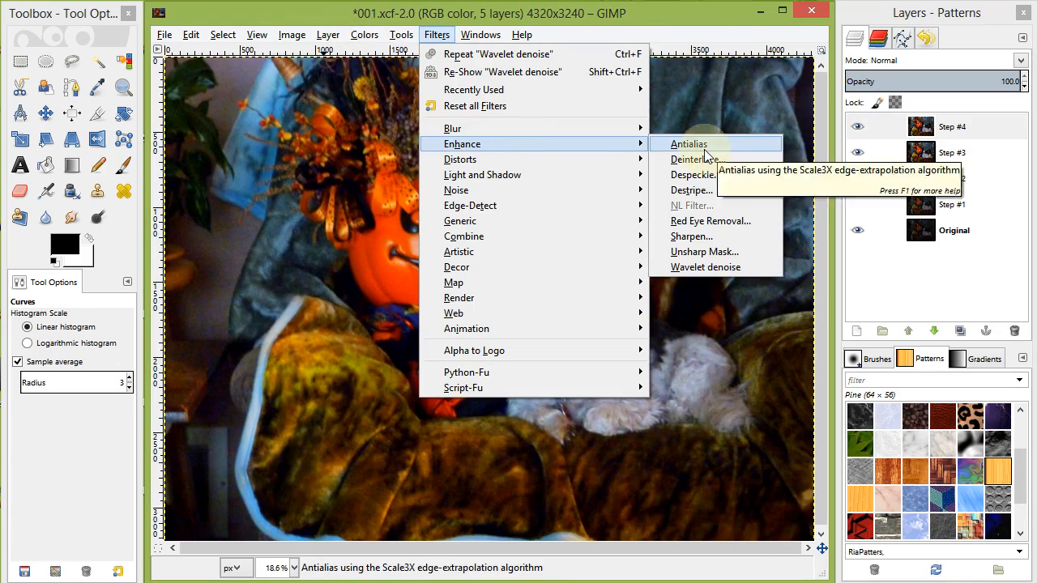
# In Wavelet denoise, tune the Y channel's amount and preserved detail sliders.
pyautogui.click(704, 266)
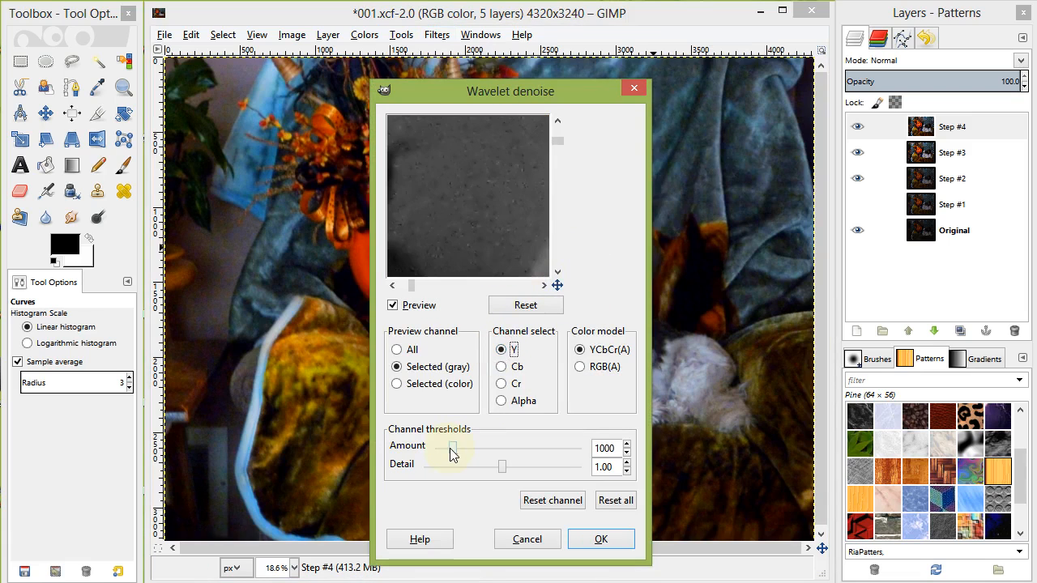
pyautogui.moveTo(452, 447); pyautogui.dragTo(499, 447)
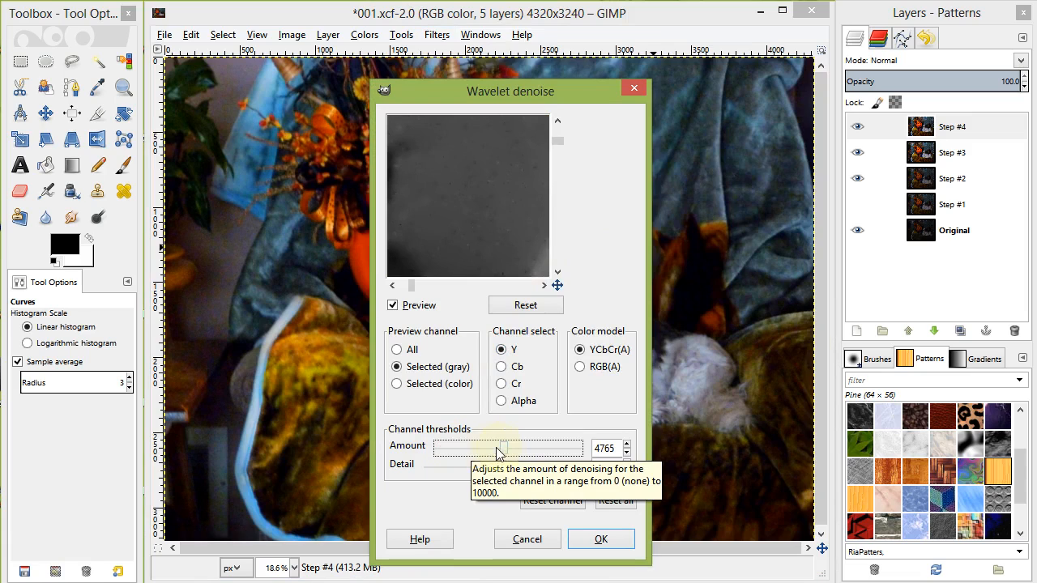
pyautogui.click(499, 366)
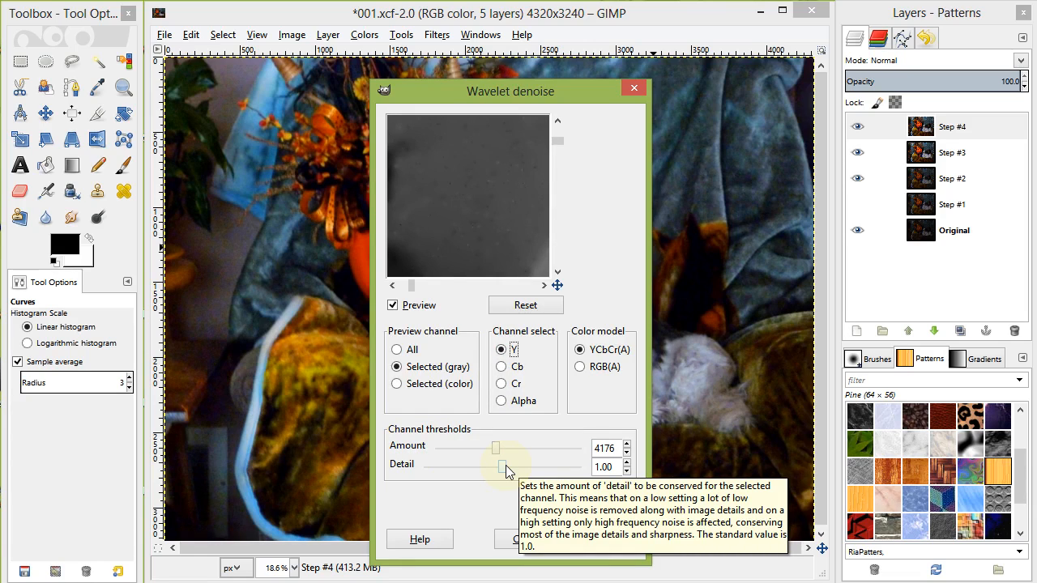
pyautogui.moveTo(502, 467); pyautogui.dragTo(428, 467)
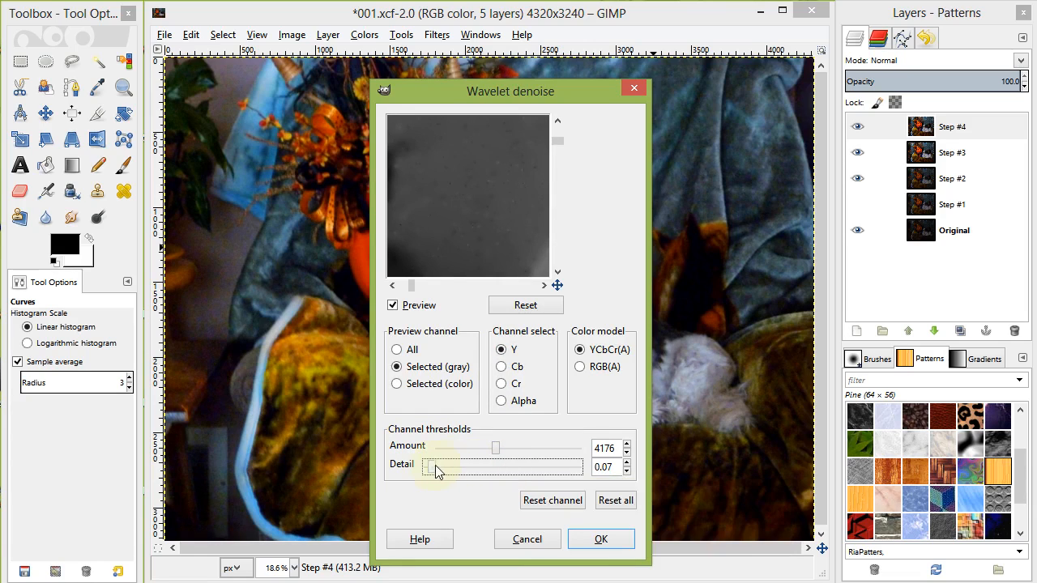
pyautogui.moveTo(434, 465); pyautogui.dragTo(447, 465)
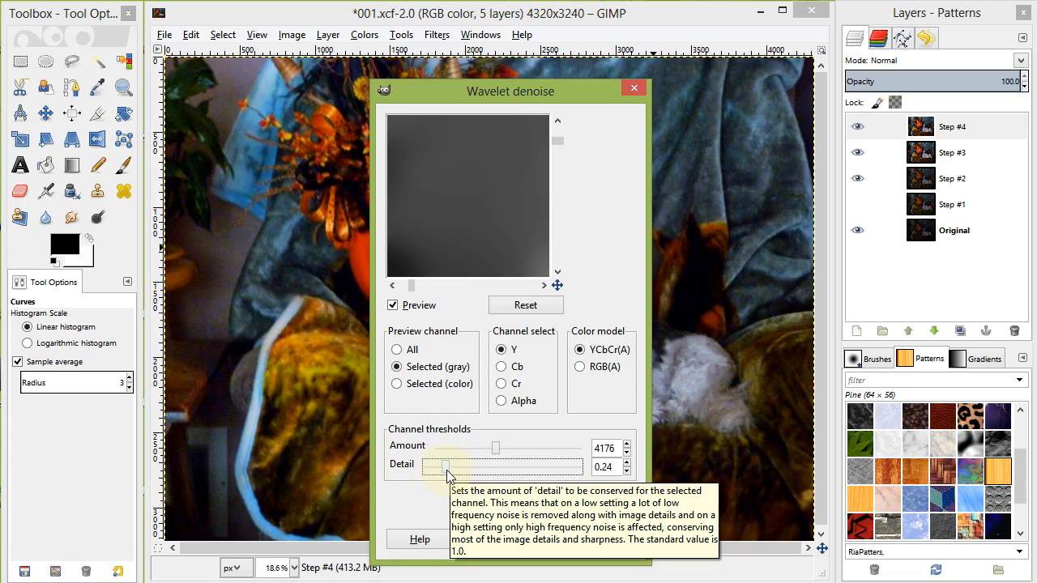
pyautogui.moveTo(496, 454)
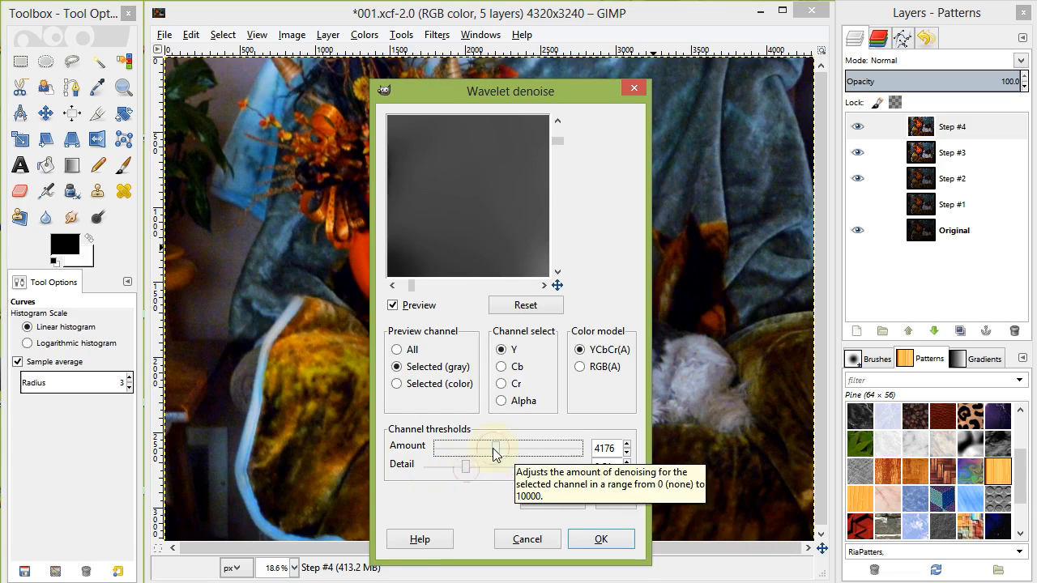
pyautogui.moveTo(496, 447); pyautogui.dragTo(478, 447)
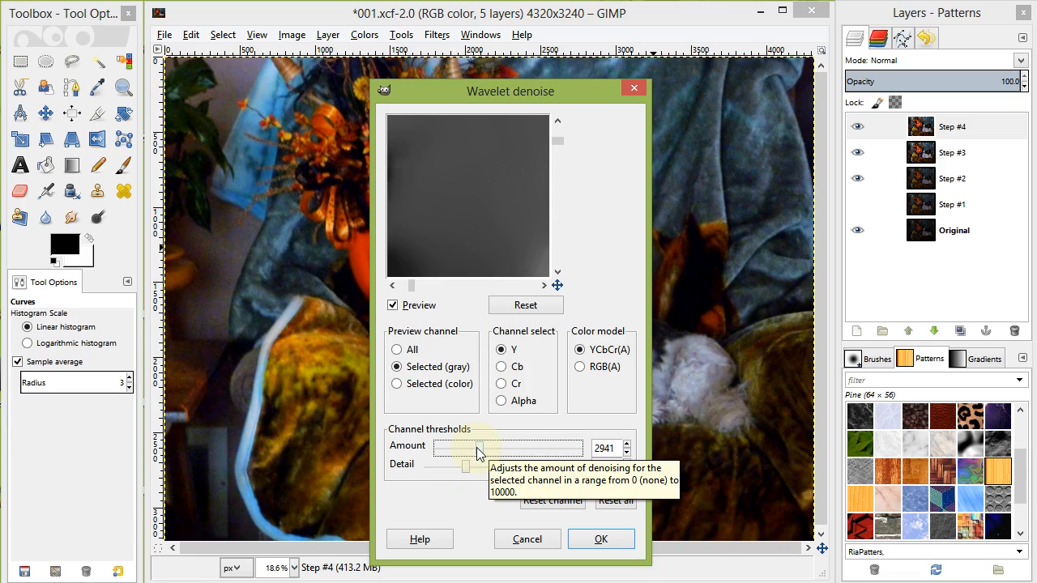
pyautogui.moveTo(476, 447); pyautogui.dragTo(456, 447)
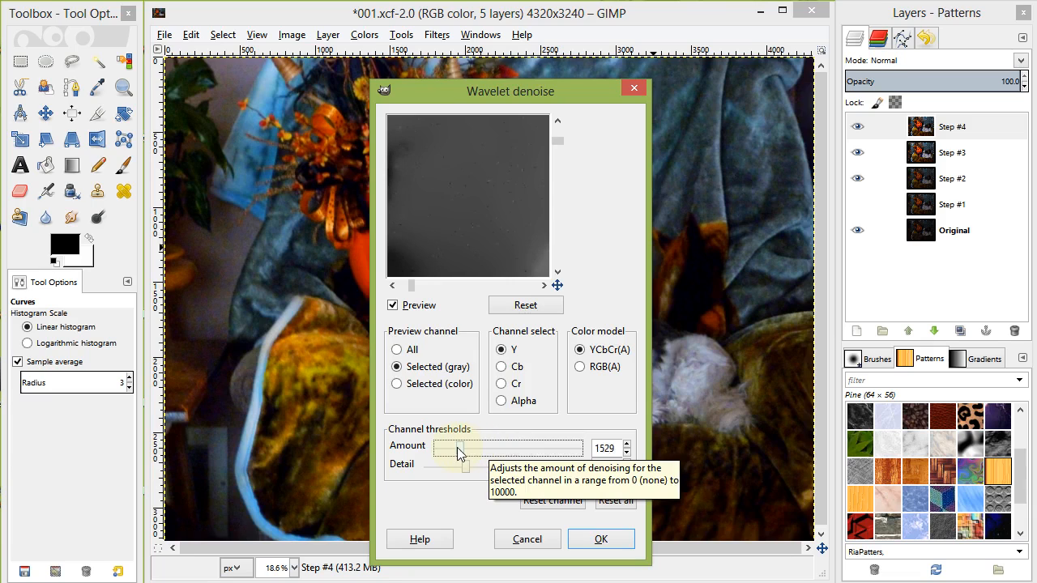
# Set the Cb and Cr channel amounts and apply the denoise to Step #4.
pyautogui.click(502, 366)
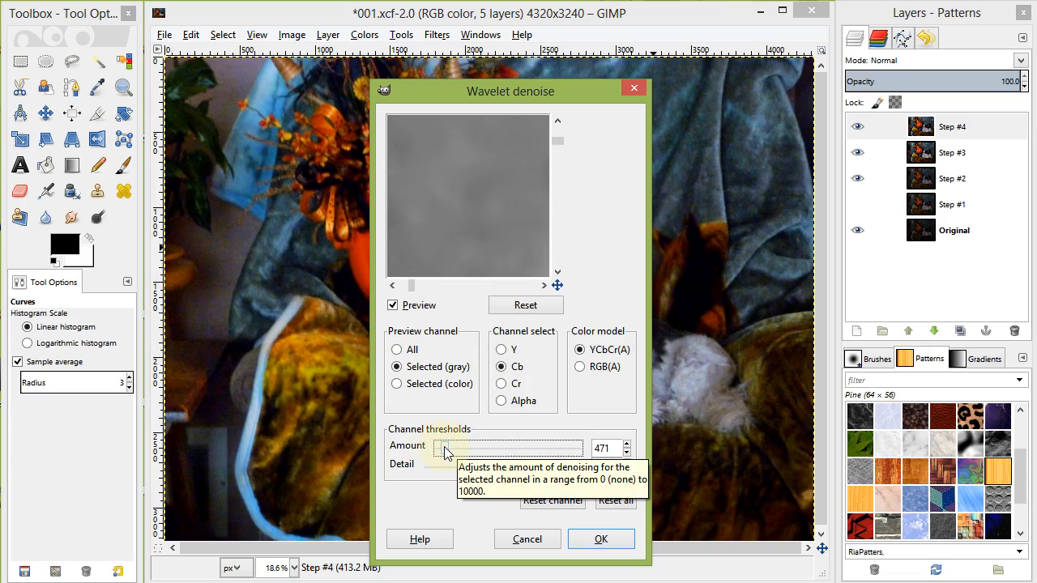
pyautogui.click(502, 384)
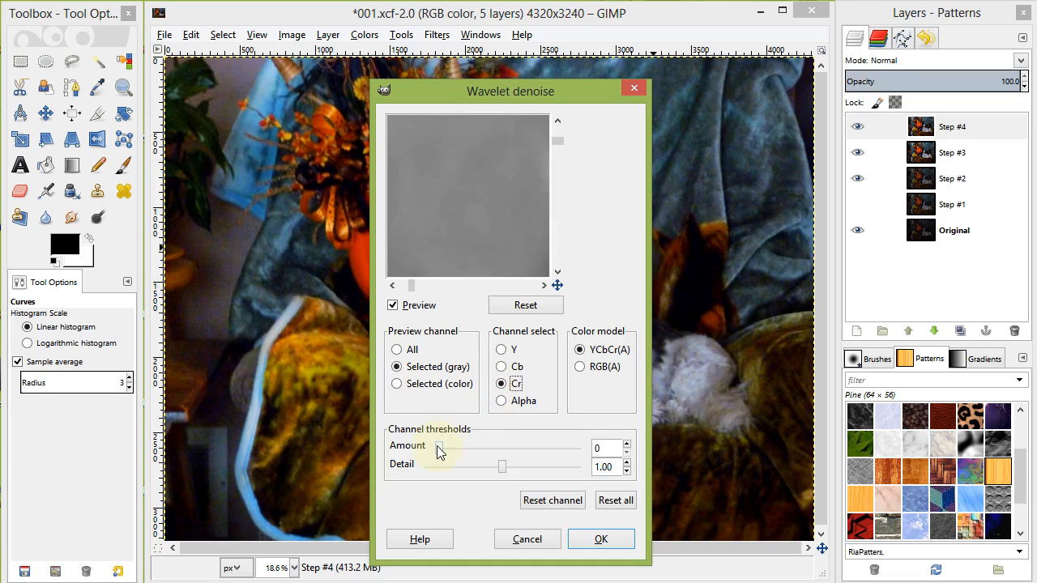
pyautogui.click(601, 538)
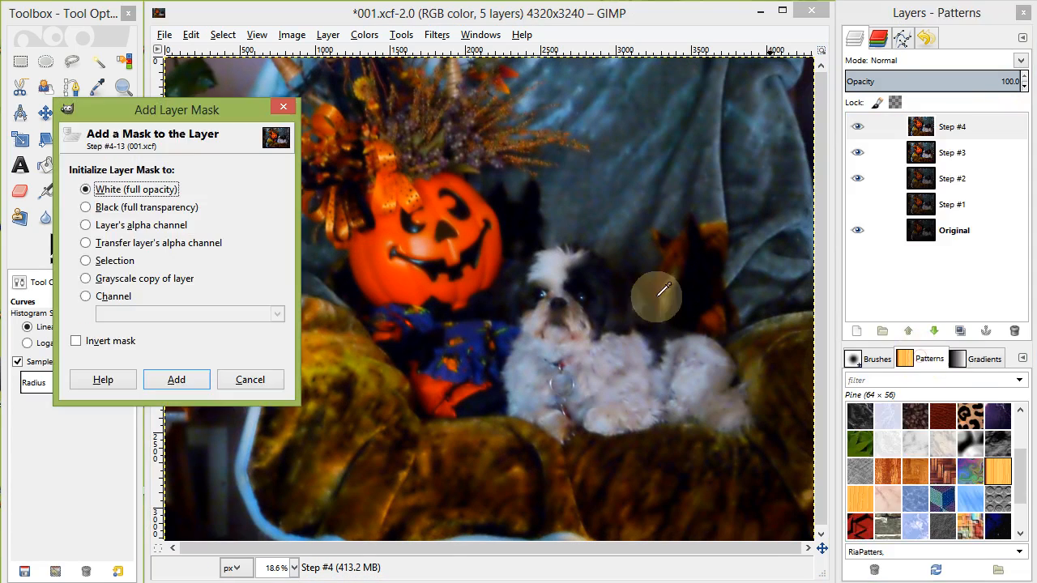
# Add a black layer mask to Step #4 and pick the Paintbrush to paint the effect back in.
pyautogui.click(175, 379)
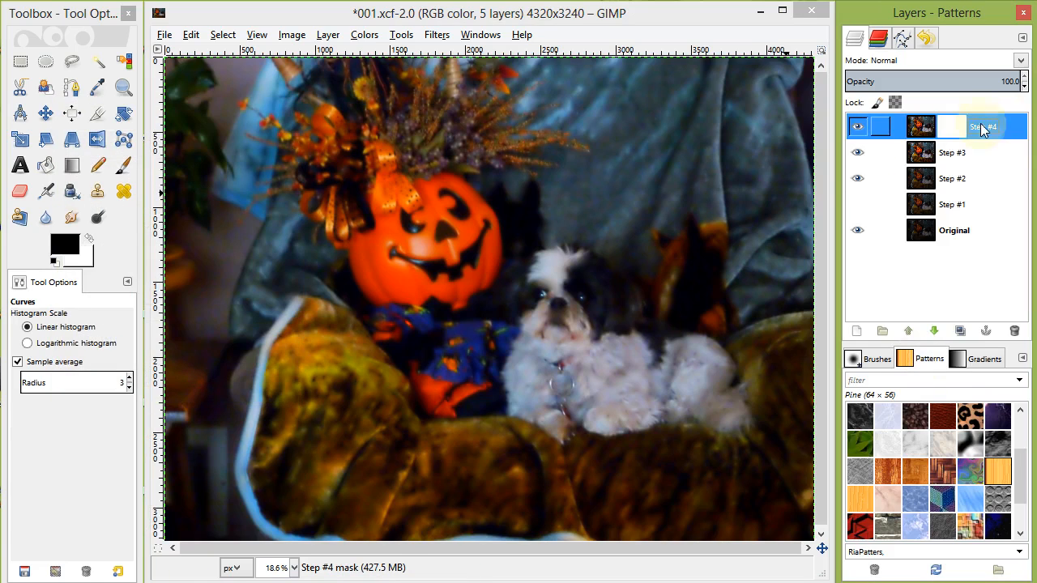
pyautogui.click(46, 165)
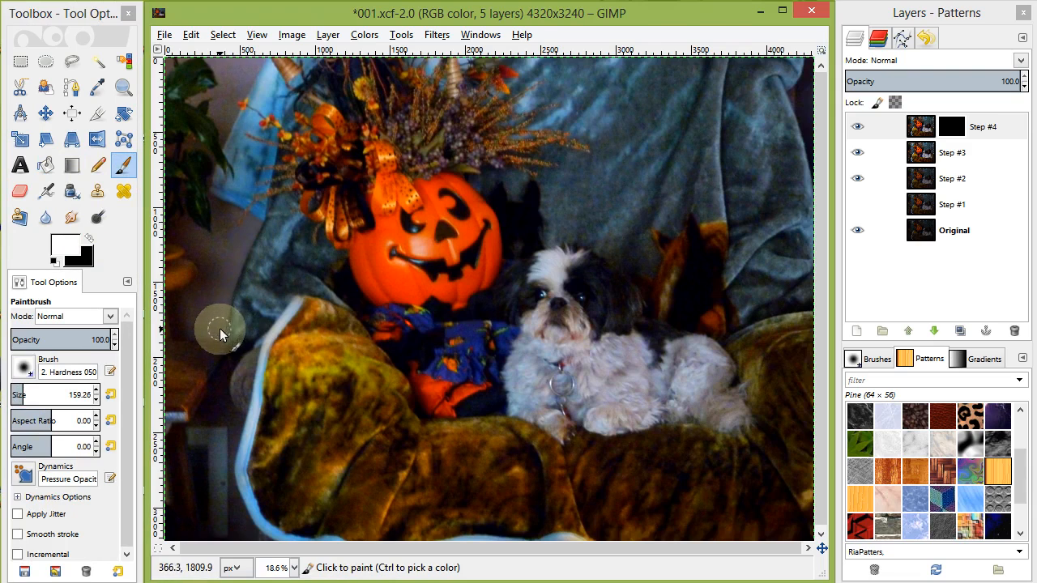
pyautogui.moveTo(186, 304)
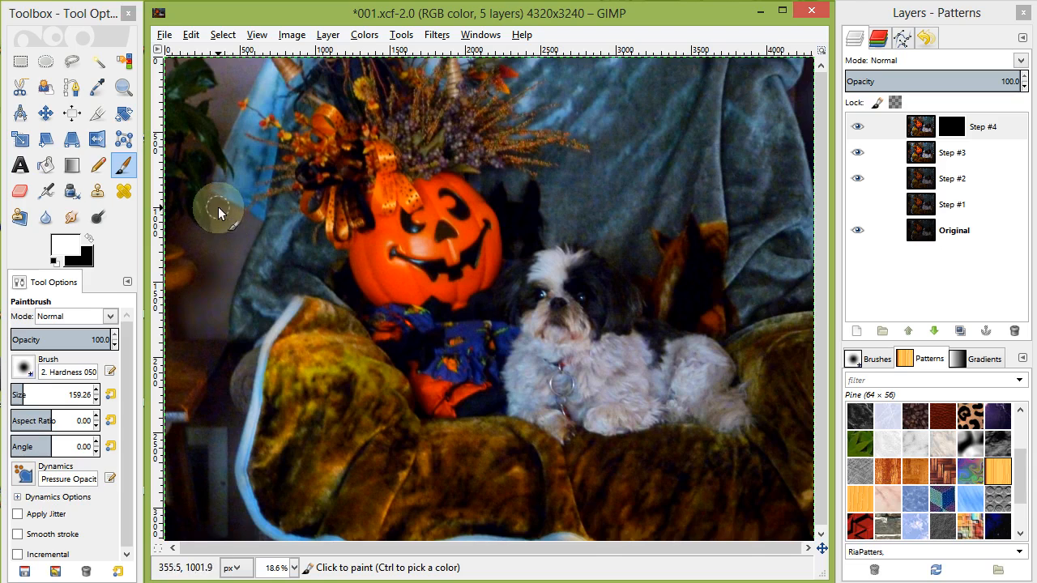
pyautogui.moveTo(194, 240)
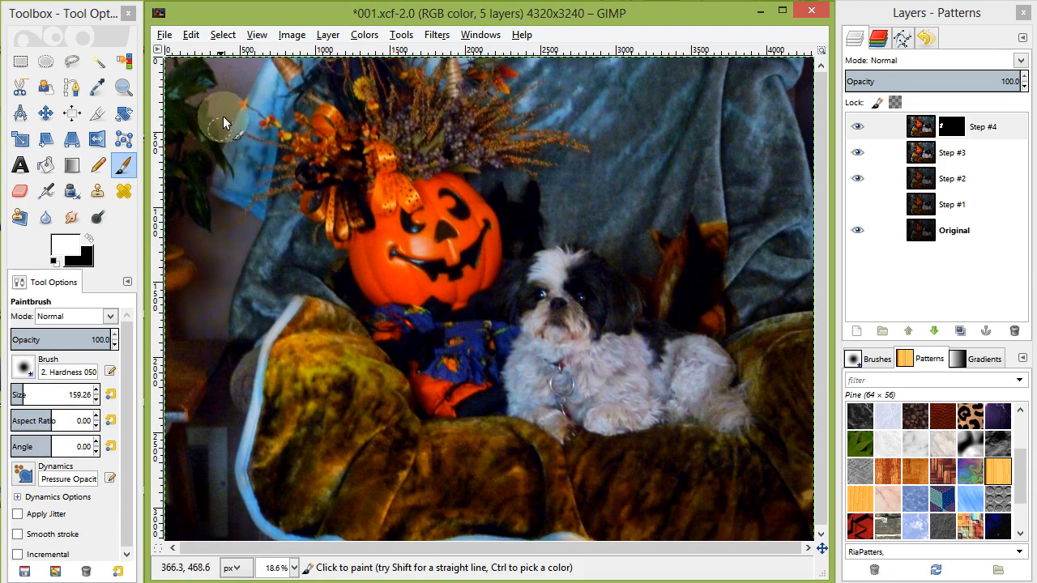
pyautogui.moveTo(214, 100)
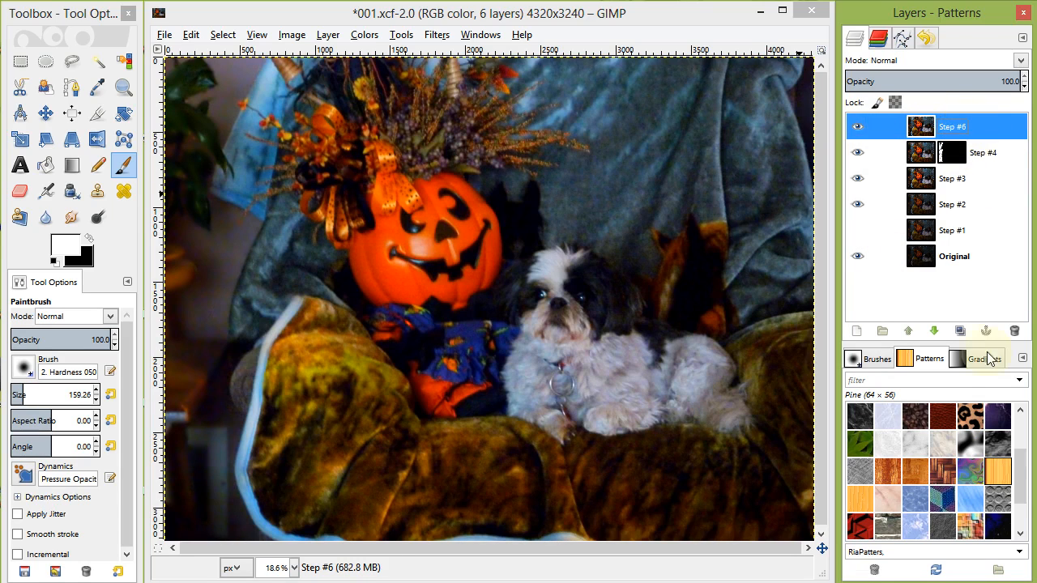
# Create a new top layer 'Step #6' from the visible result via the Layer menu.
pyautogui.click(363, 34)
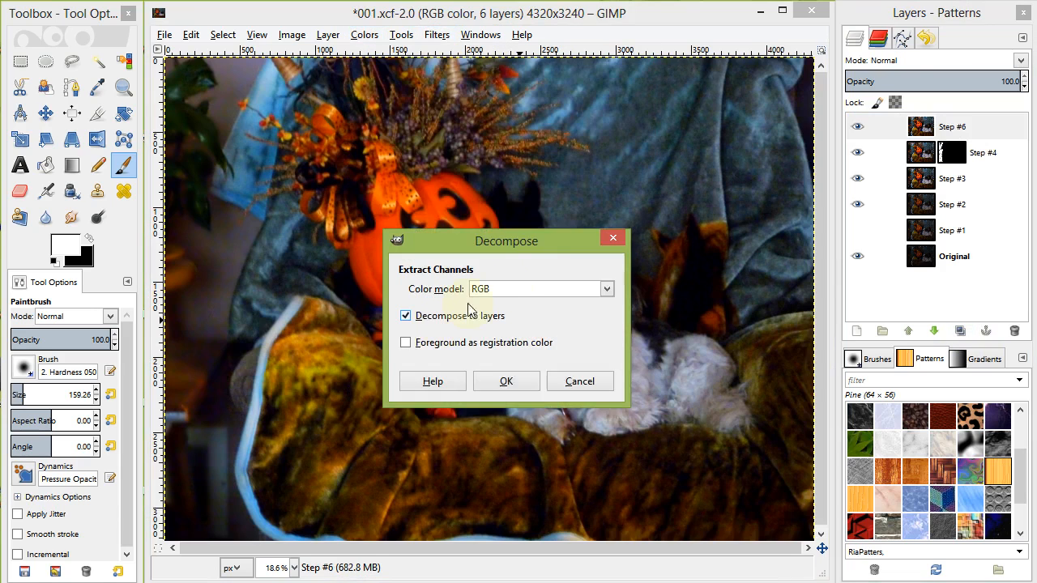
# Decompose the photo into HSV hue, saturation and value layers in a new image.
pyautogui.click(506, 381)
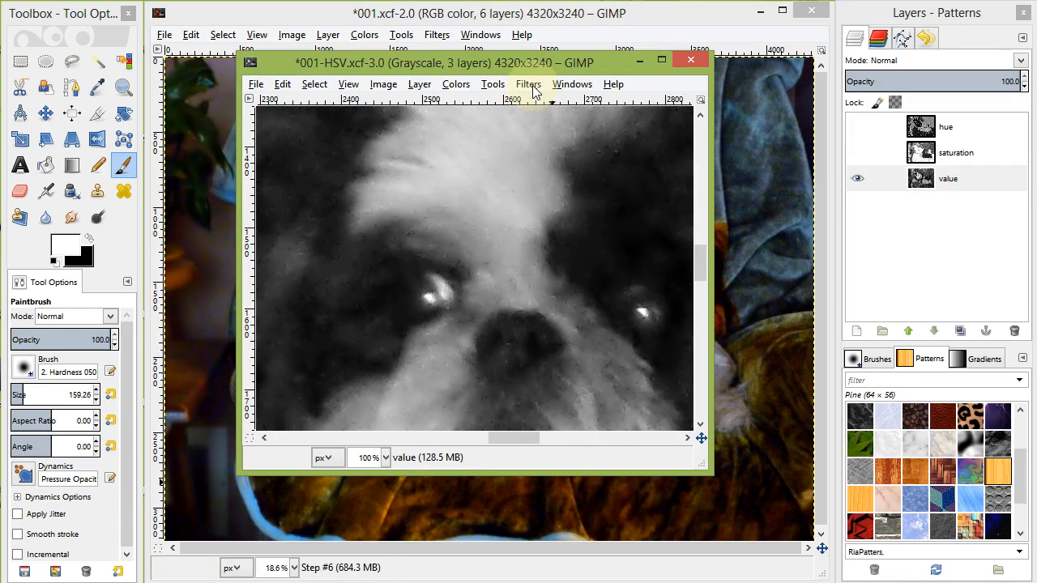
# Apply an Unsharp Mask of about radius 30 and amount 0.5 to the value layer.
pyautogui.click(528, 85)
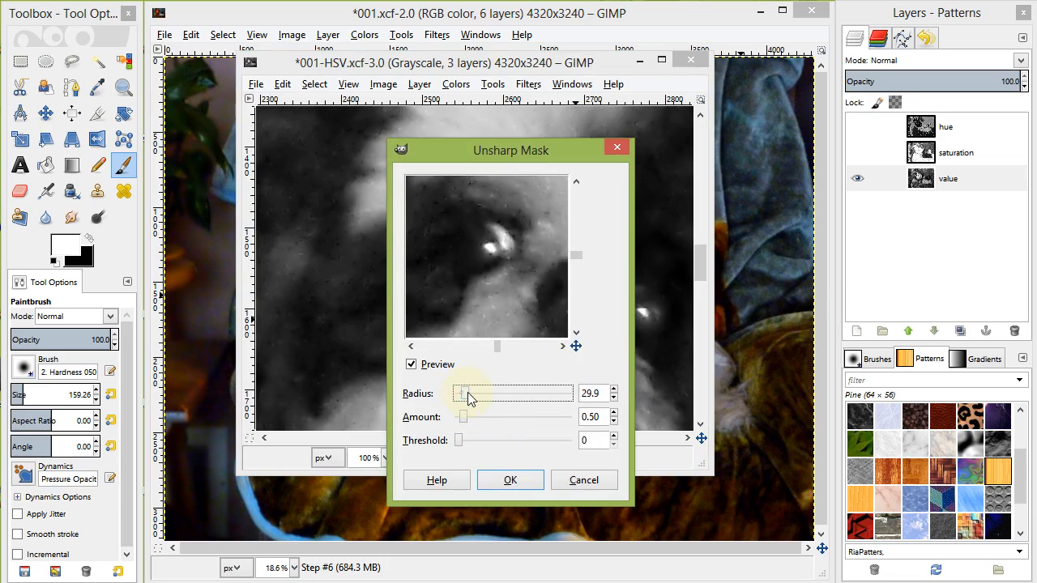
pyautogui.moveTo(499, 394); pyautogui.dragTo(460, 393)
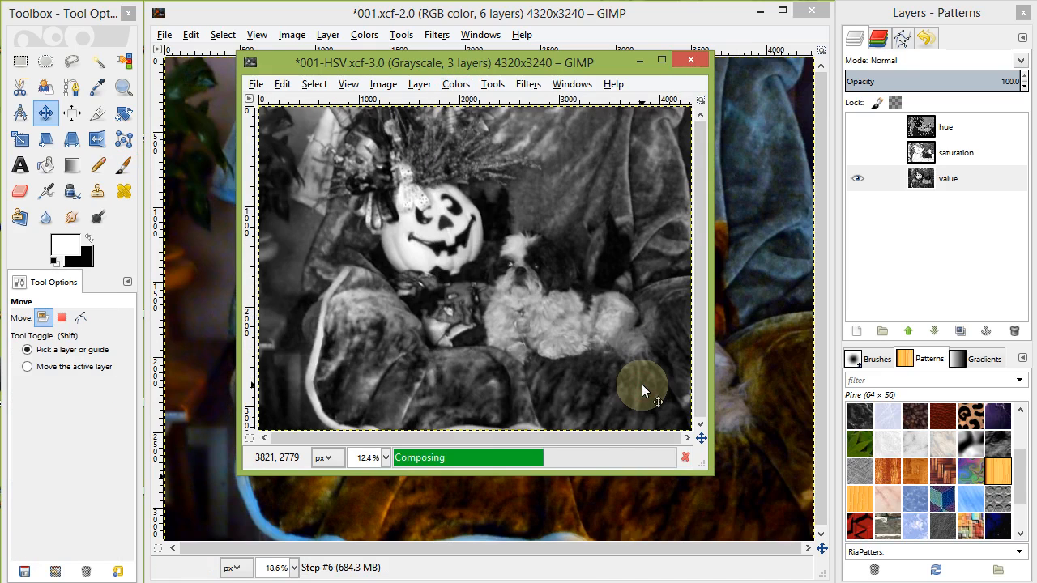
# Bring the Halloween photo forward and make Step #6 the working layer for recomposing.
pyautogui.click(699, 55)
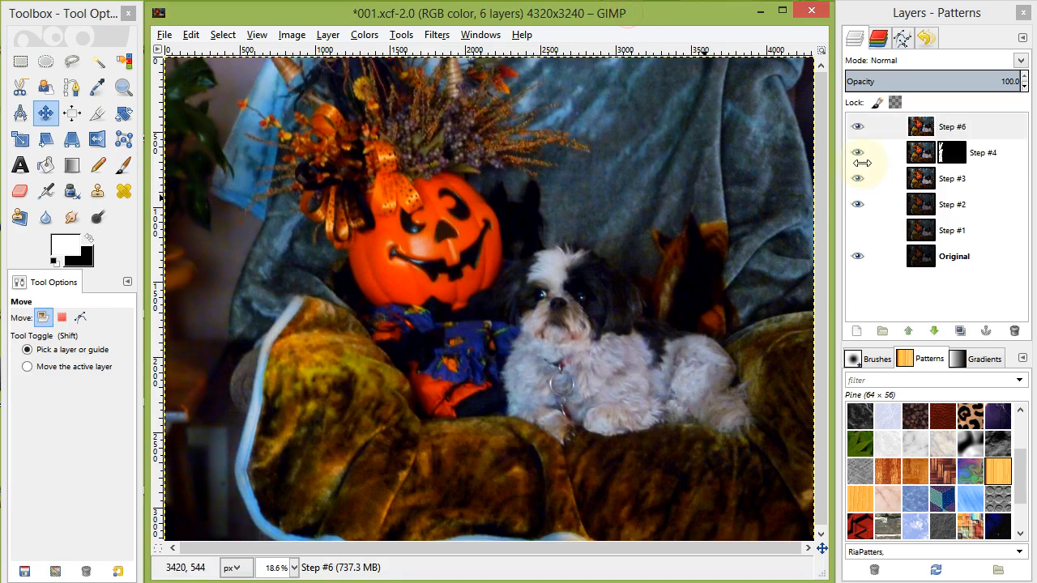
pyautogui.click(855, 126)
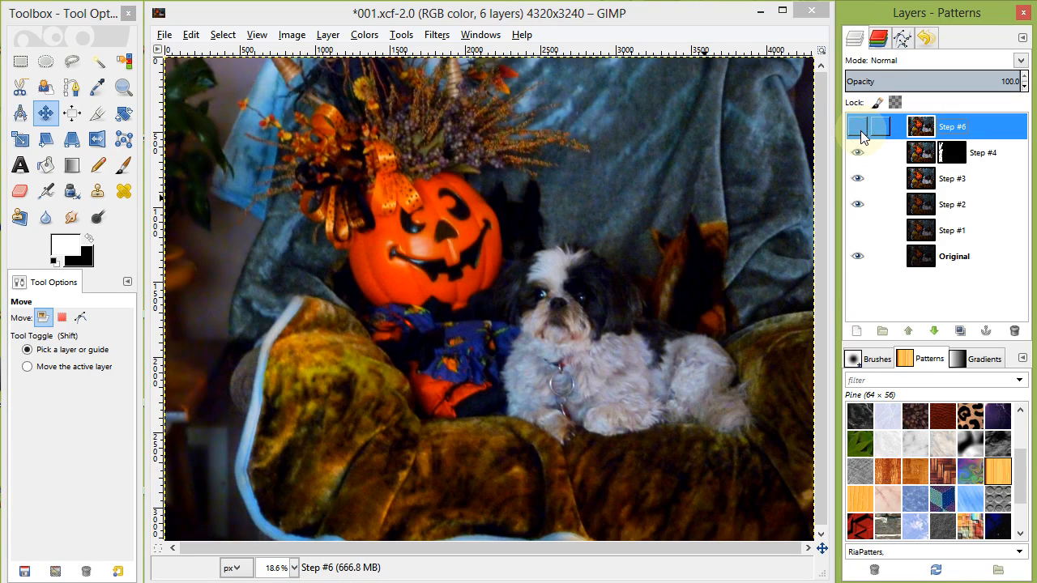
pyautogui.click(858, 126)
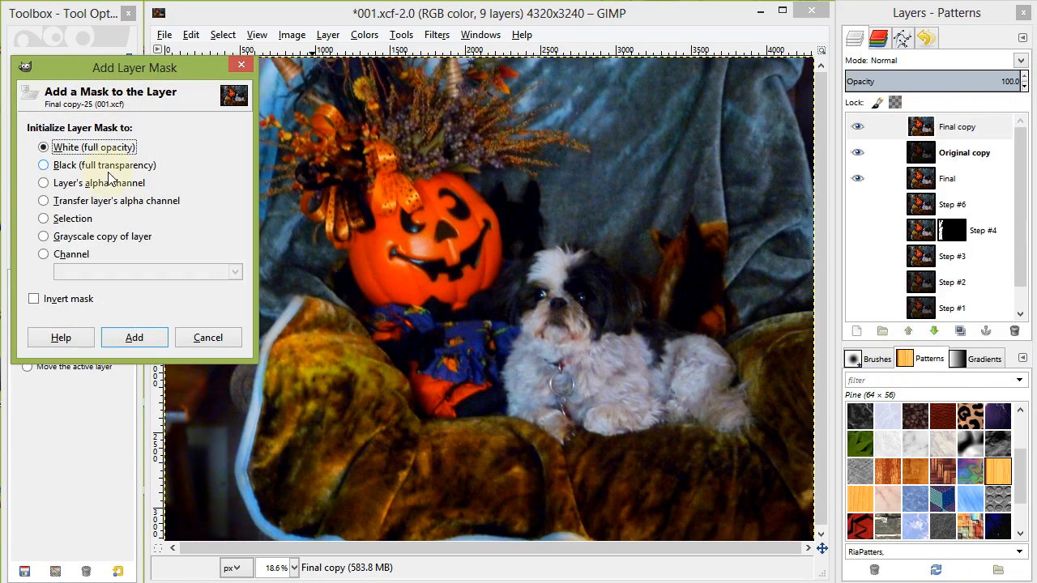
# Add a white layer mask to the Final copy layer.
pyautogui.click(133, 337)
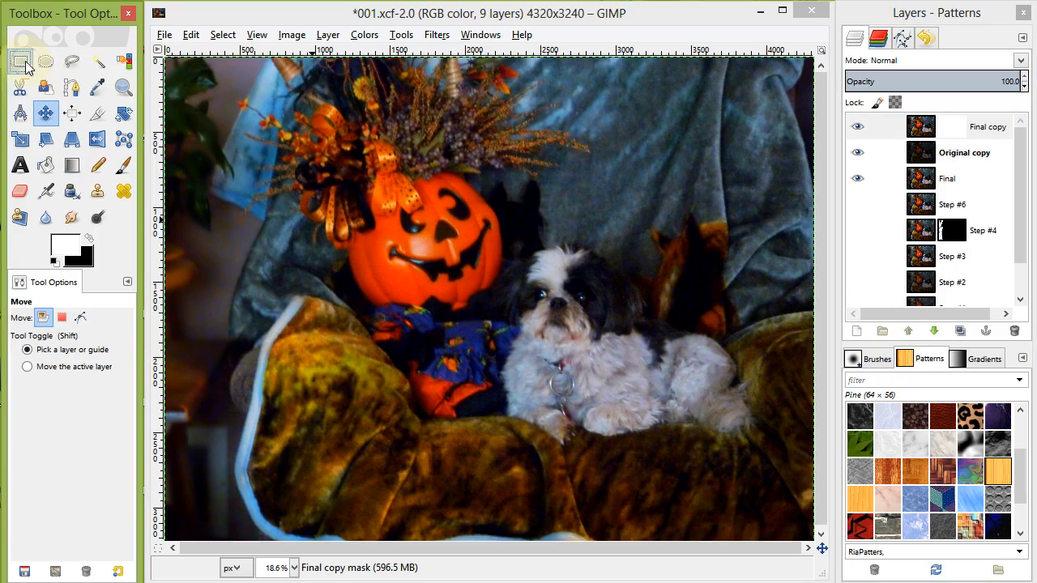
pyautogui.click(19, 59)
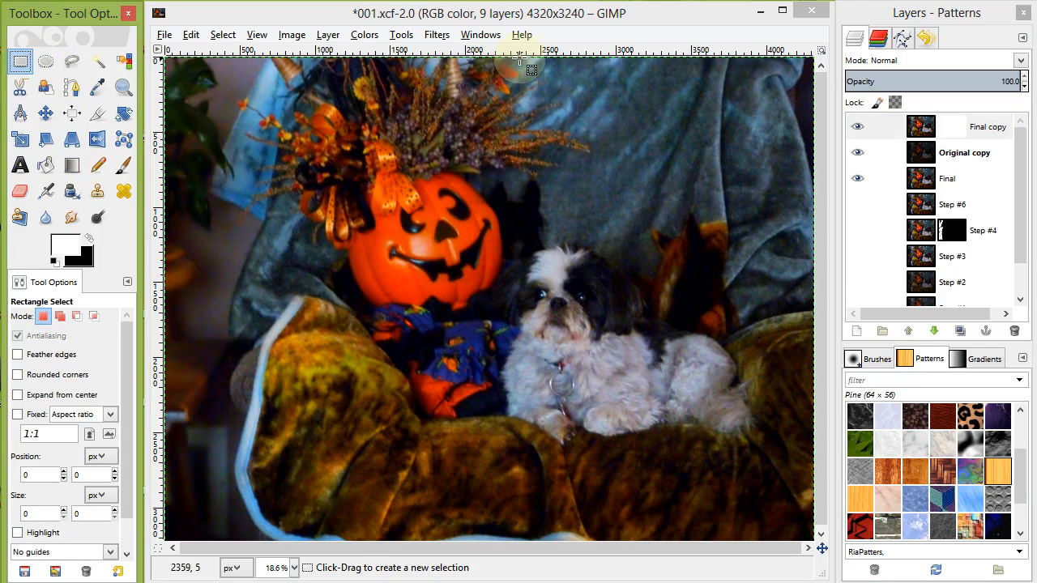